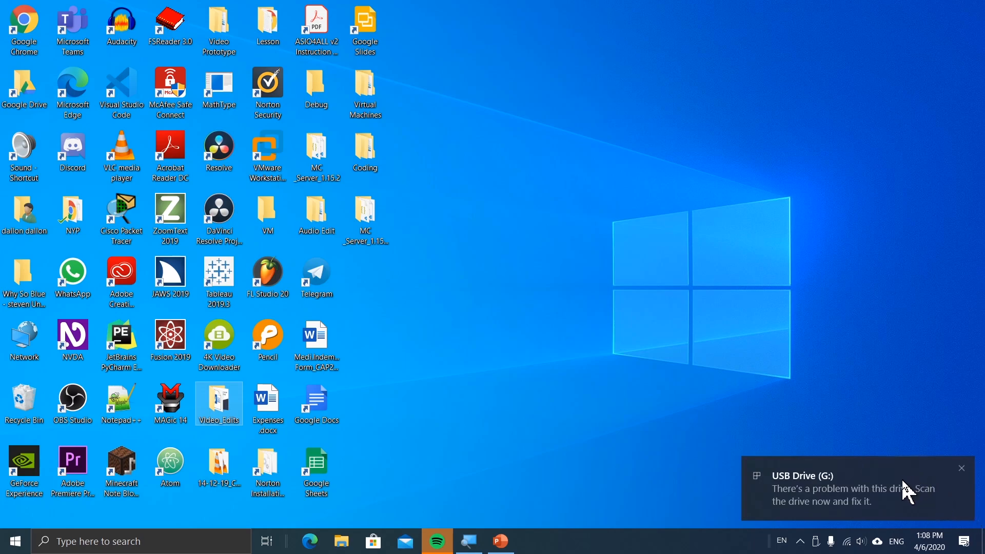
Step: Click the 'There's a problem with this drive' notification for USB Drive (G:)
click(848, 488)
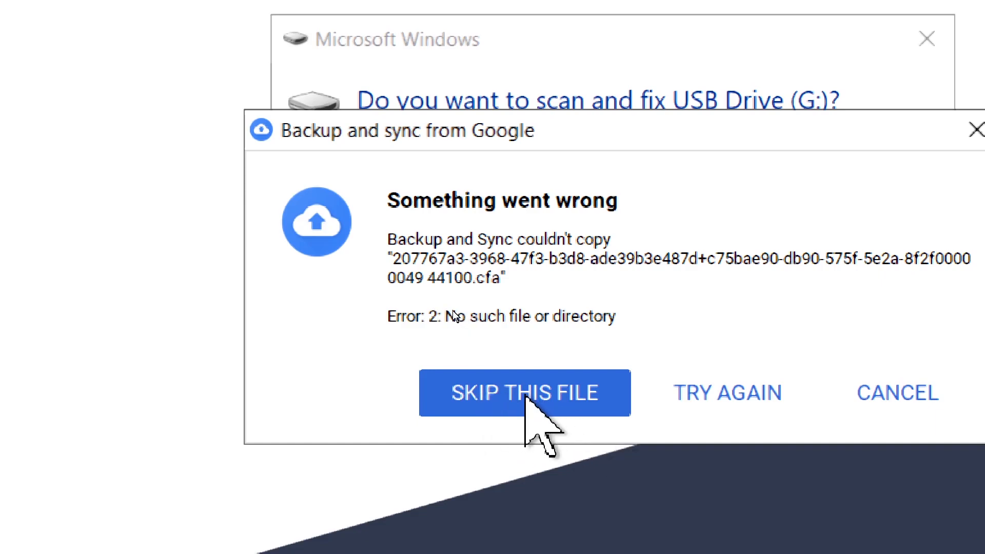
Step: Skip the Backup and Sync error, then Scan and fix and repair USB Drive (G:)
click(524, 393)
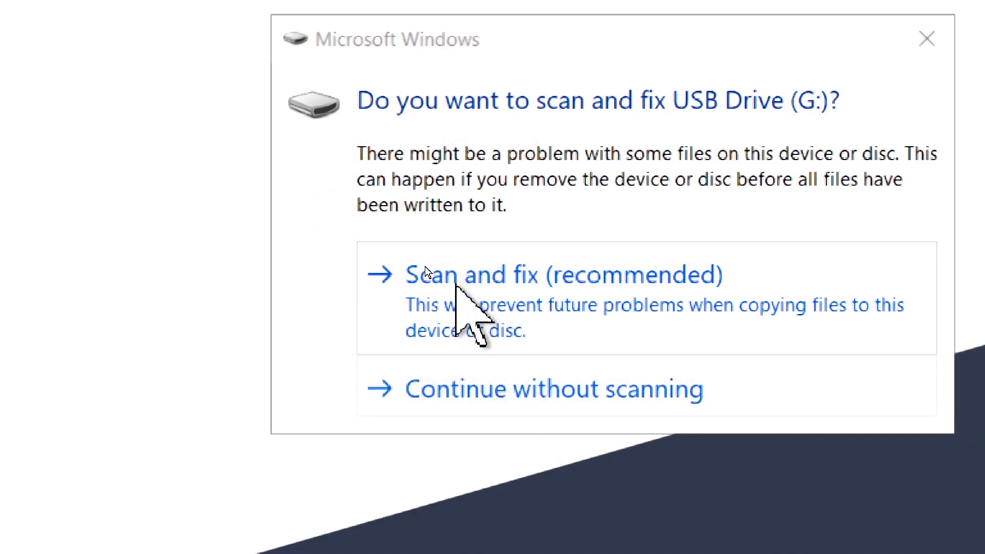
click(562, 274)
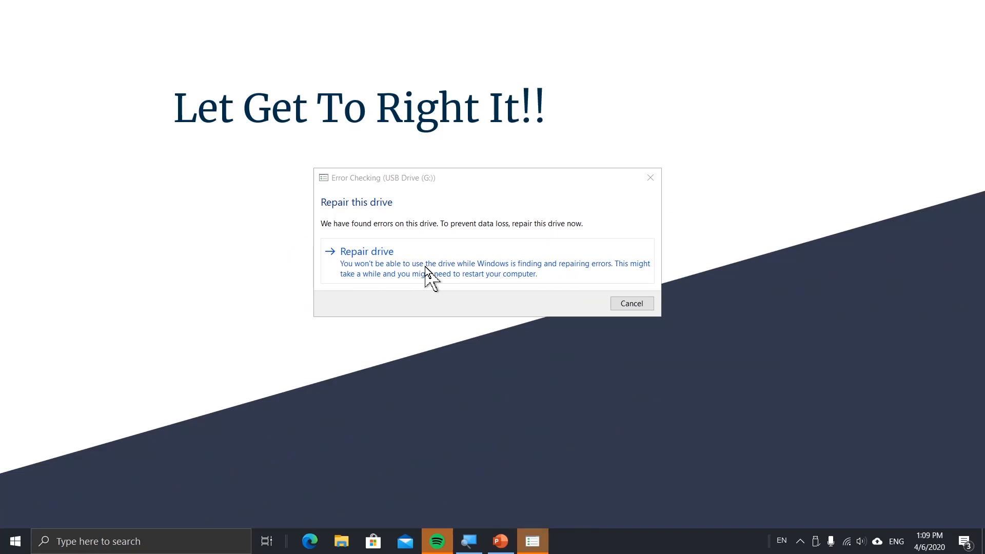
click(367, 252)
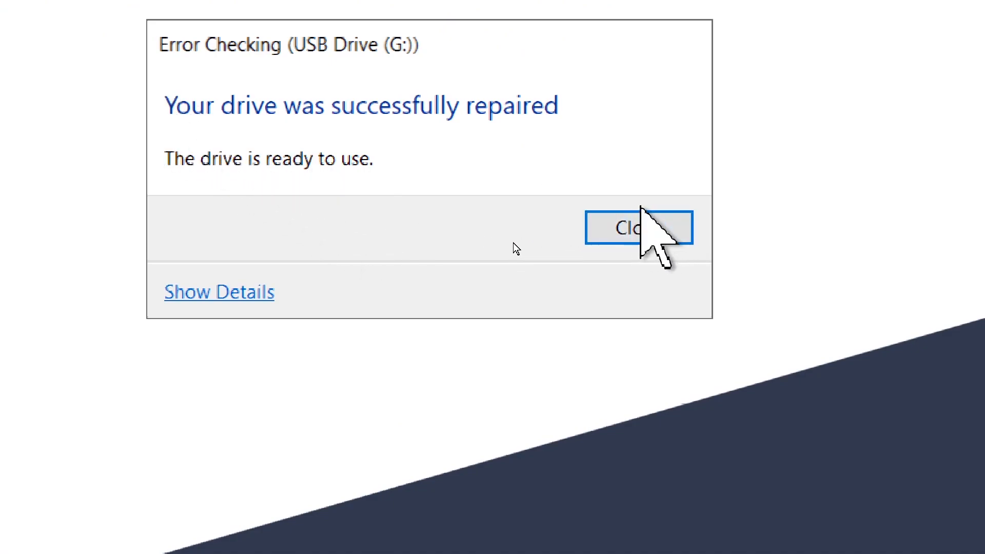
click(636, 227)
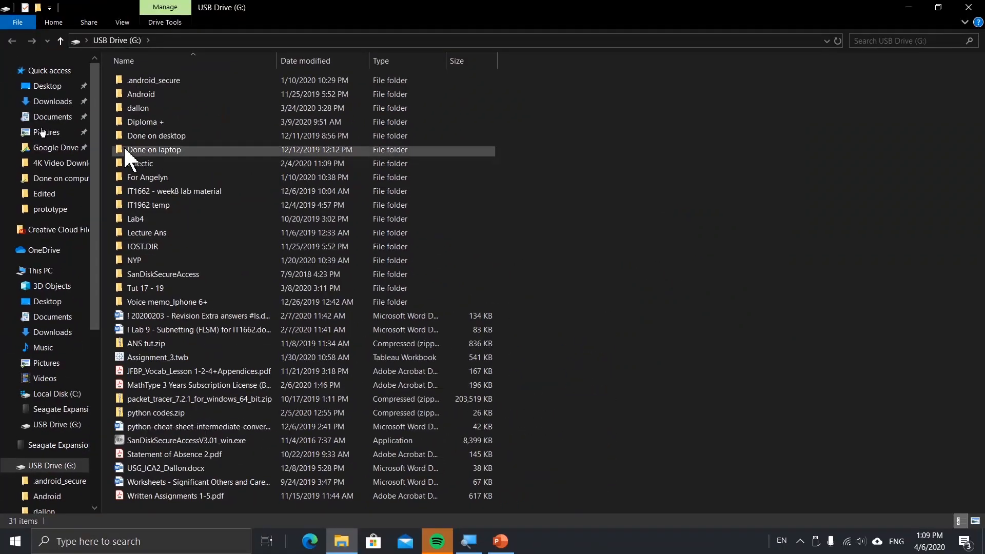
Step: Close the USB drive window and search 'file' to reach File Explorer
click(148, 205)
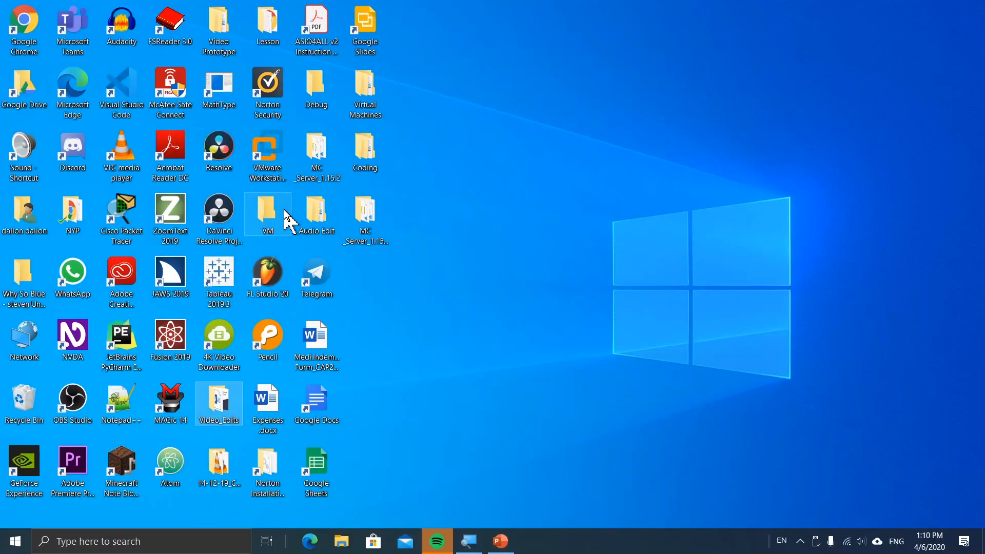
mouse_move(288, 217)
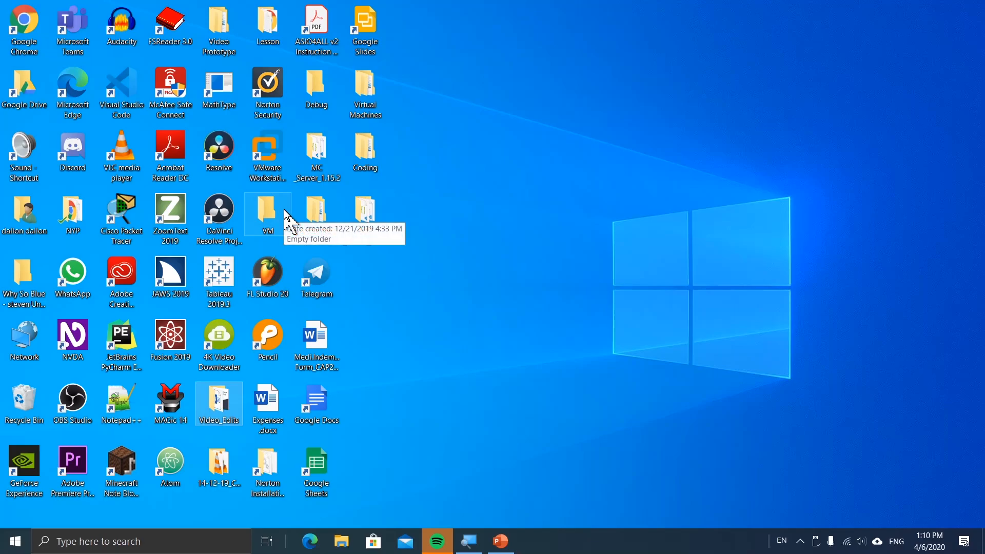
click(341, 541)
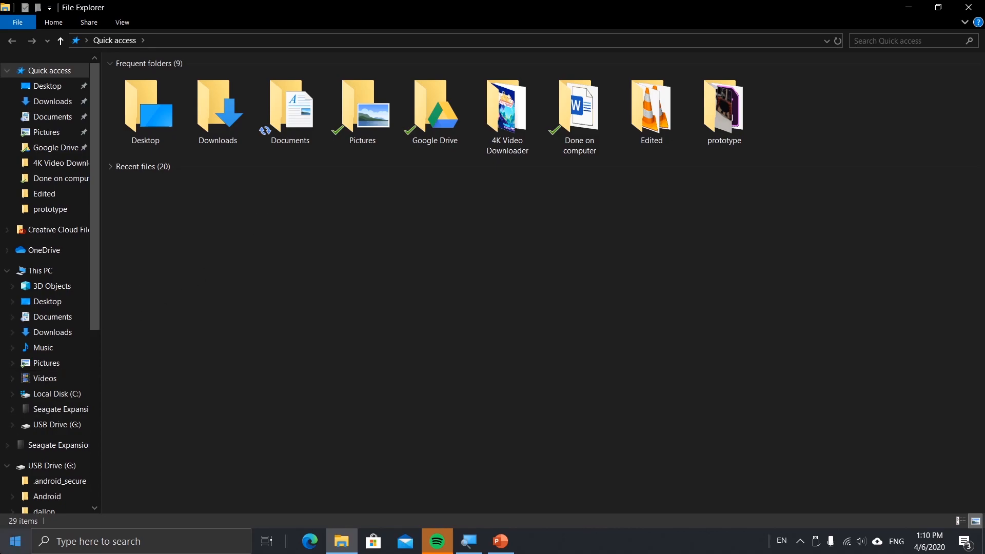
click(14, 541)
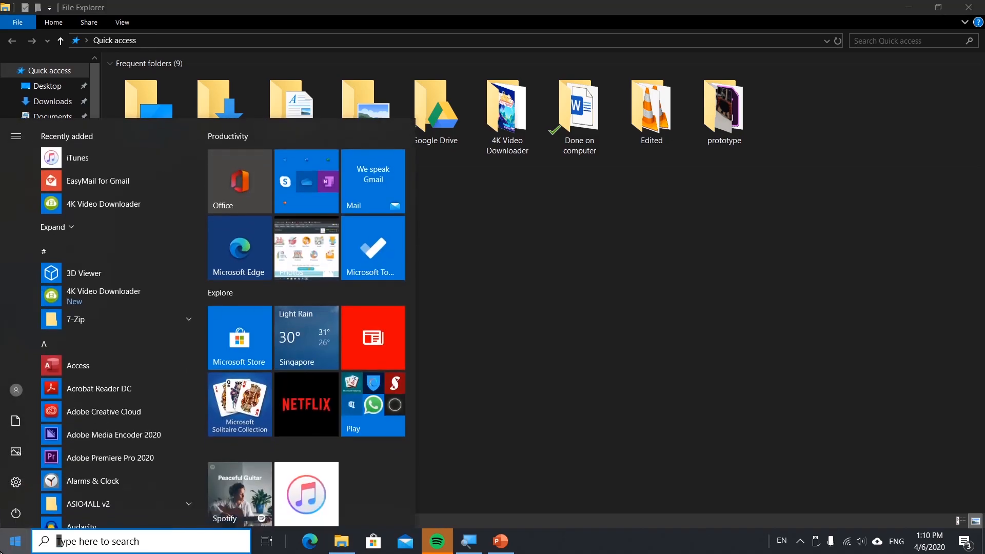
text(file)
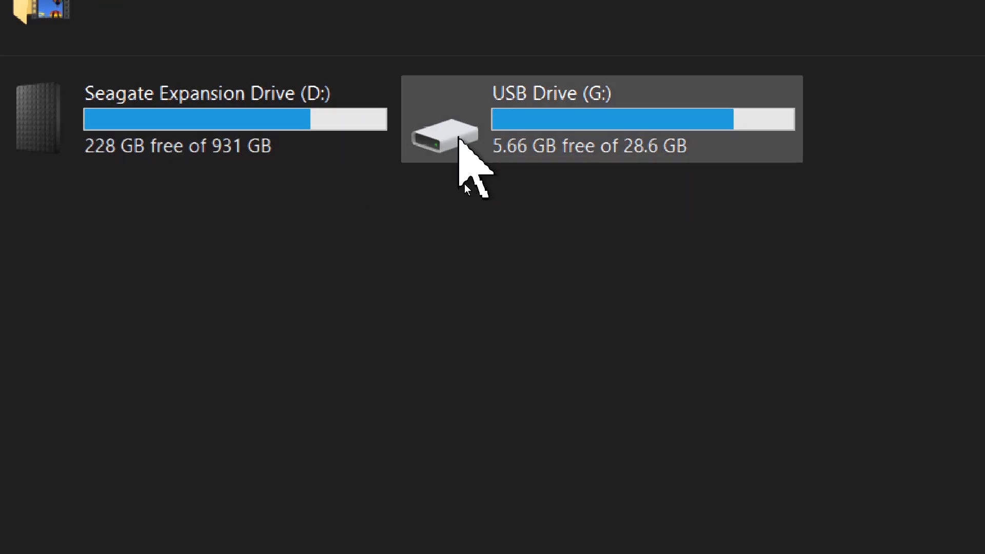
mouse_move(221, 151)
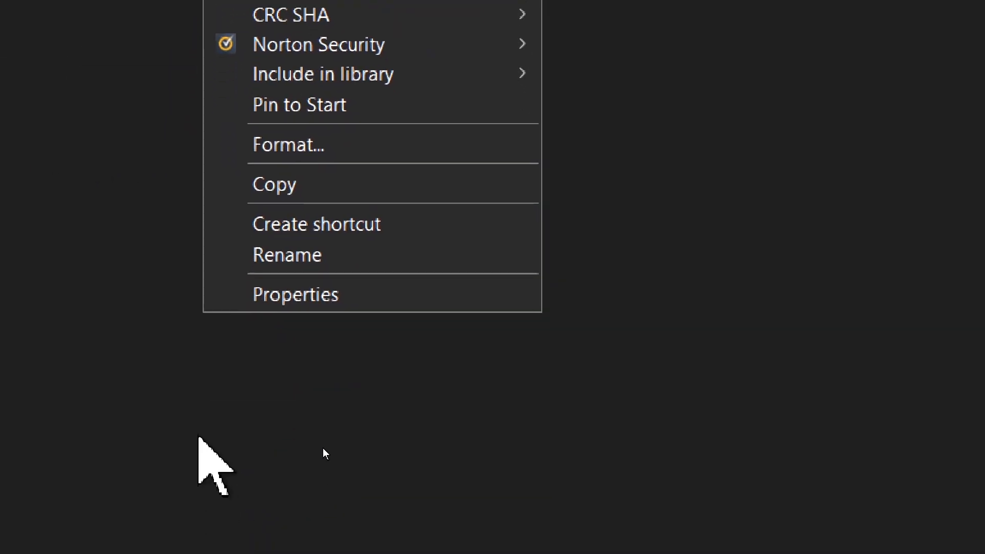
Step: Check Seagate Expansion Drive (D:) for errors from Properties > Tools > Error checking
click(296, 294)
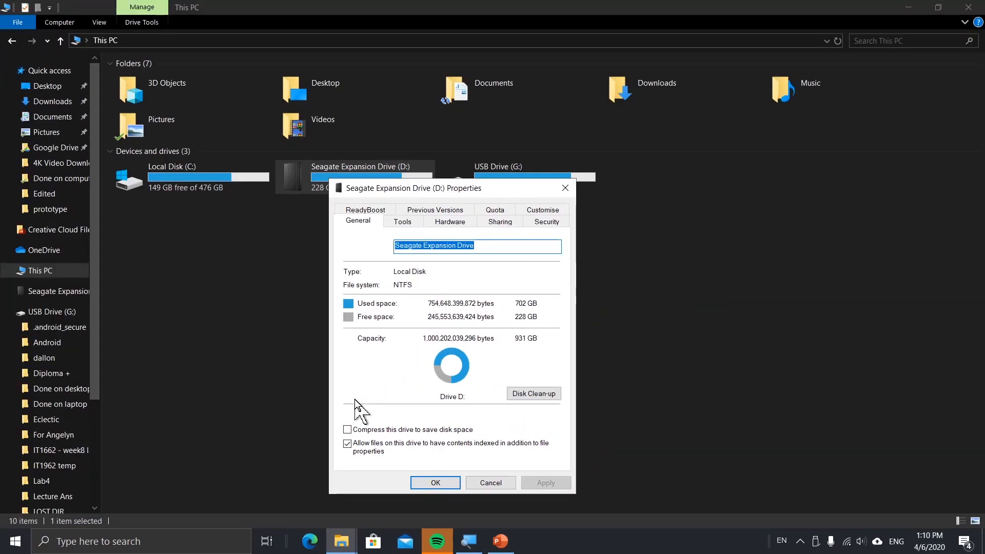
click(476, 245)
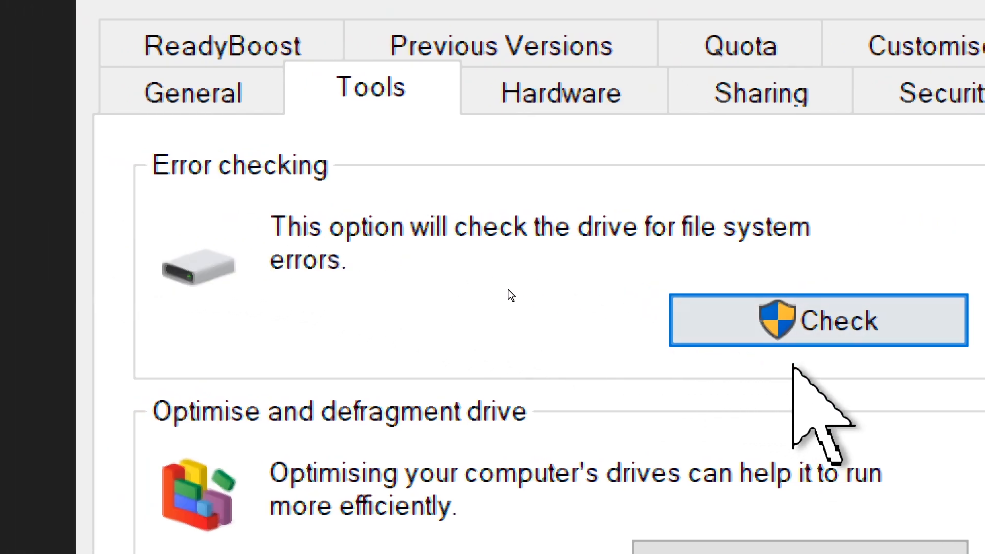
click(818, 319)
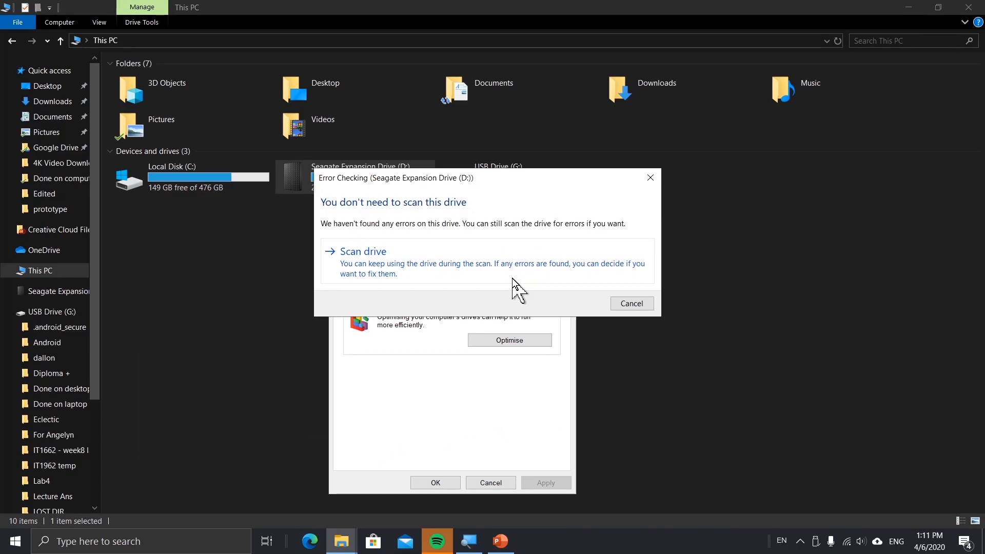
mouse_move(455, 238)
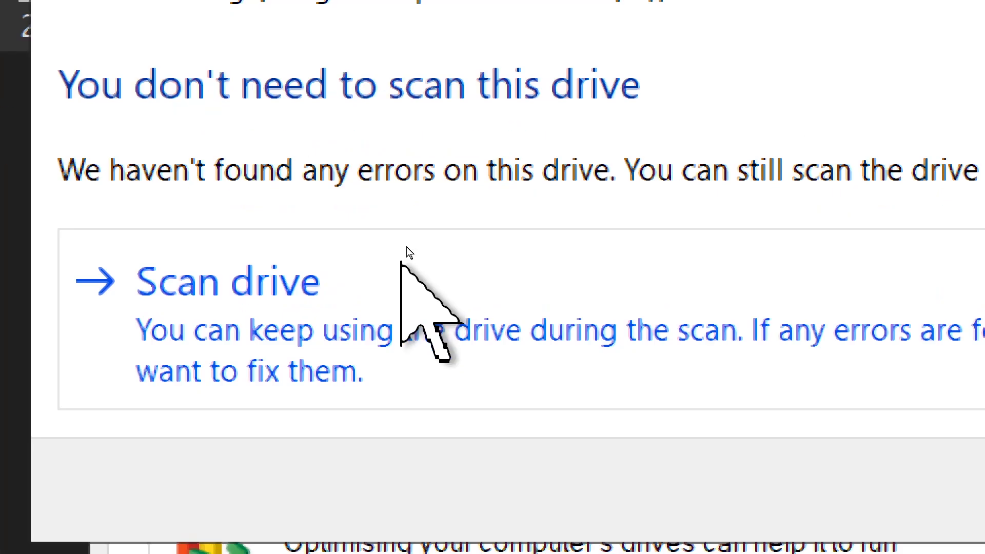
Step: Scan the Seagate drive, dismiss the success message, and close Properties
click(226, 282)
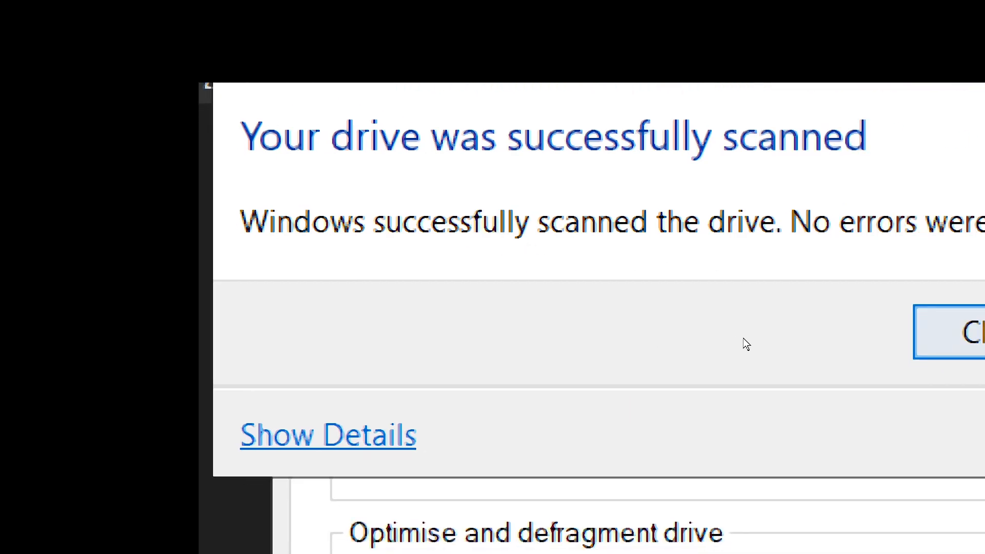
click(971, 332)
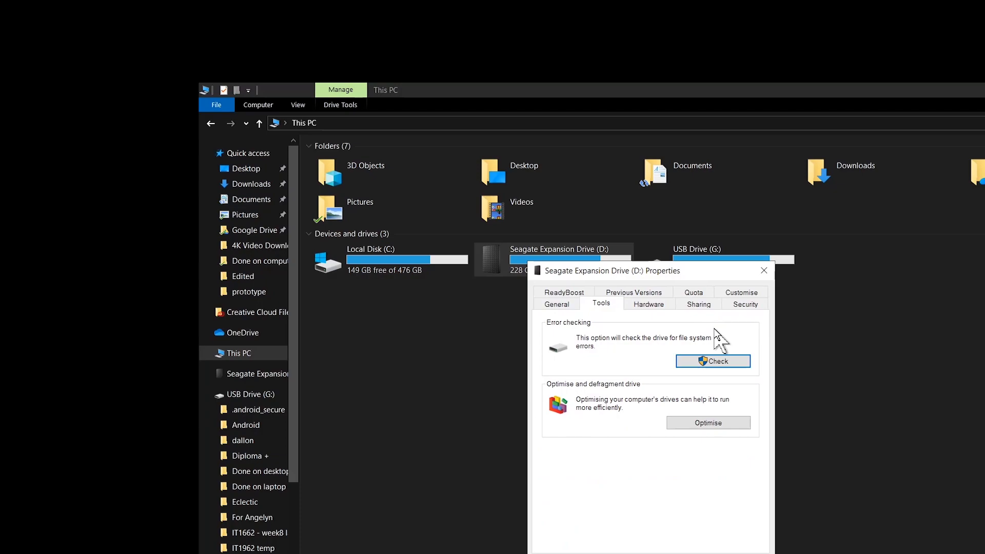
click(764, 270)
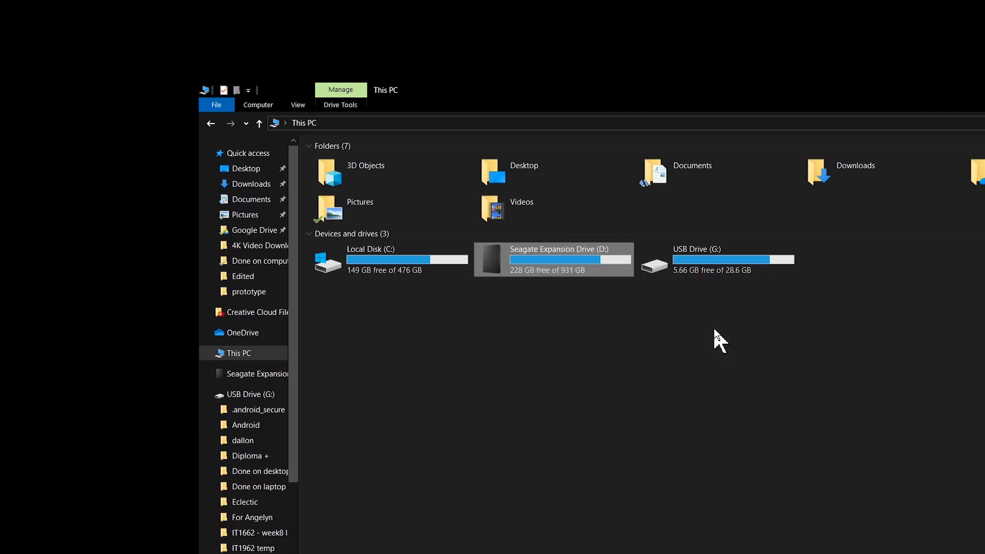